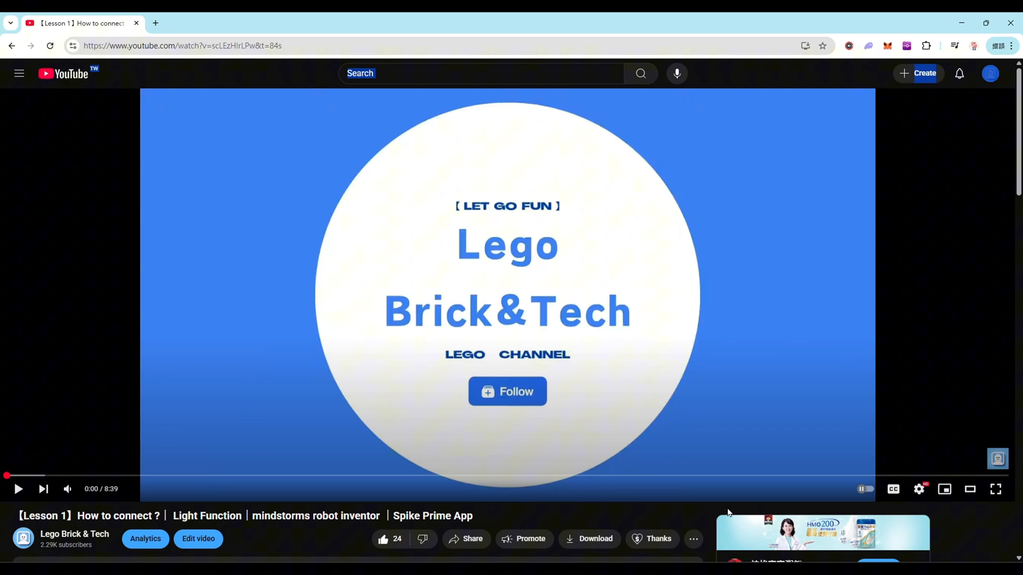
- Show the audio track language choices in the YouTube player settings
{"action": "left_click", "coordinate": [918, 489]}
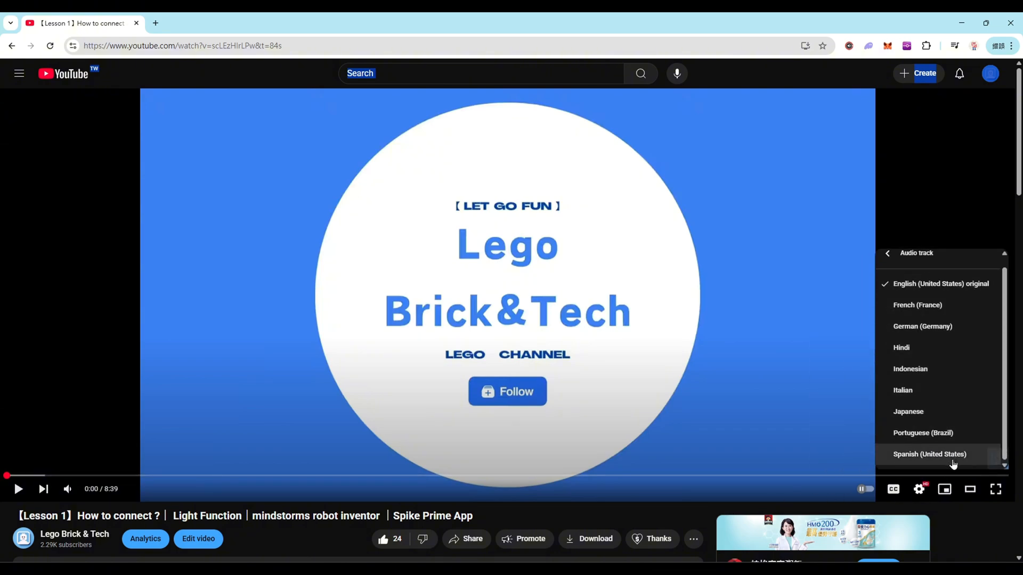
{"action": "left_click", "coordinate": [887, 253]}
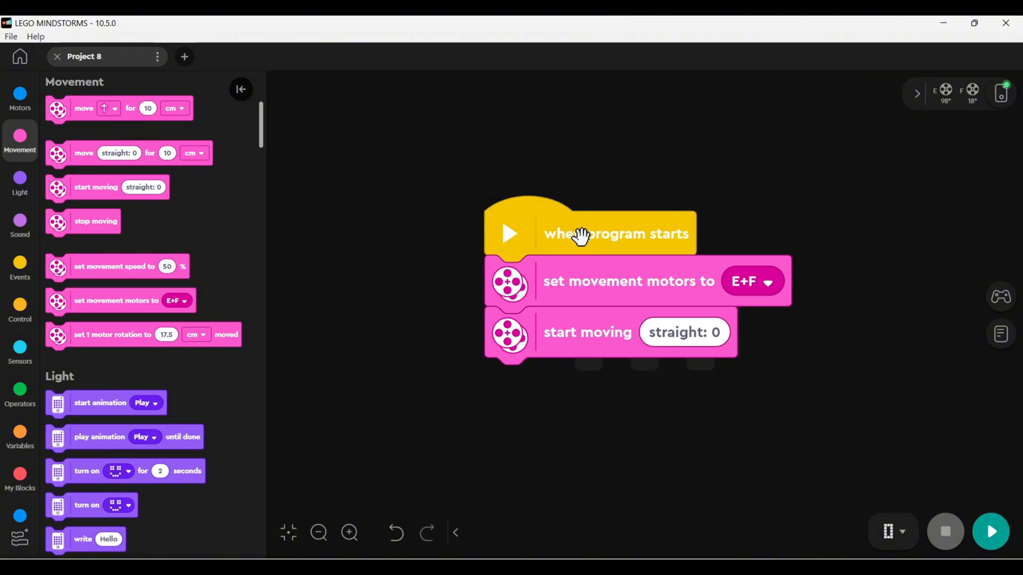
{"action": "mouse_move", "coordinate": [757, 270]}
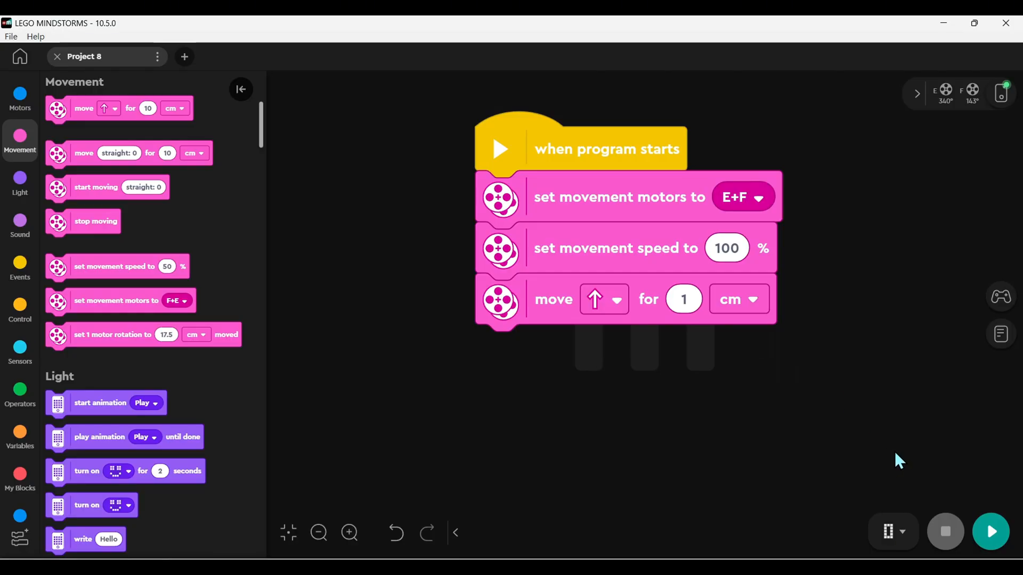
- Switch the move block's unit from cm through inches to degrees and run the program on the hub
{"action": "left_click", "coordinate": [738, 299]}
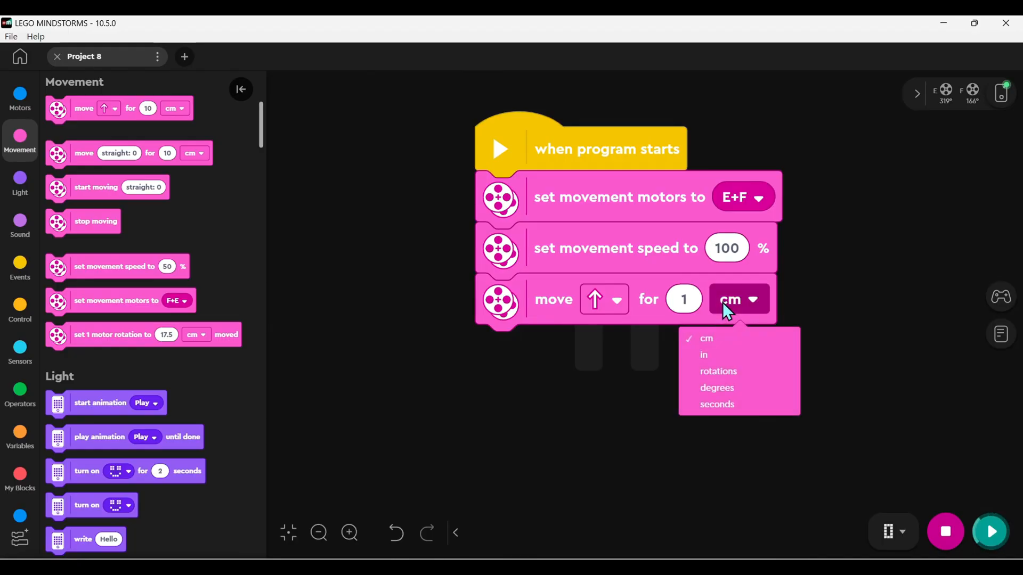
{"action": "left_click", "coordinate": [703, 354]}
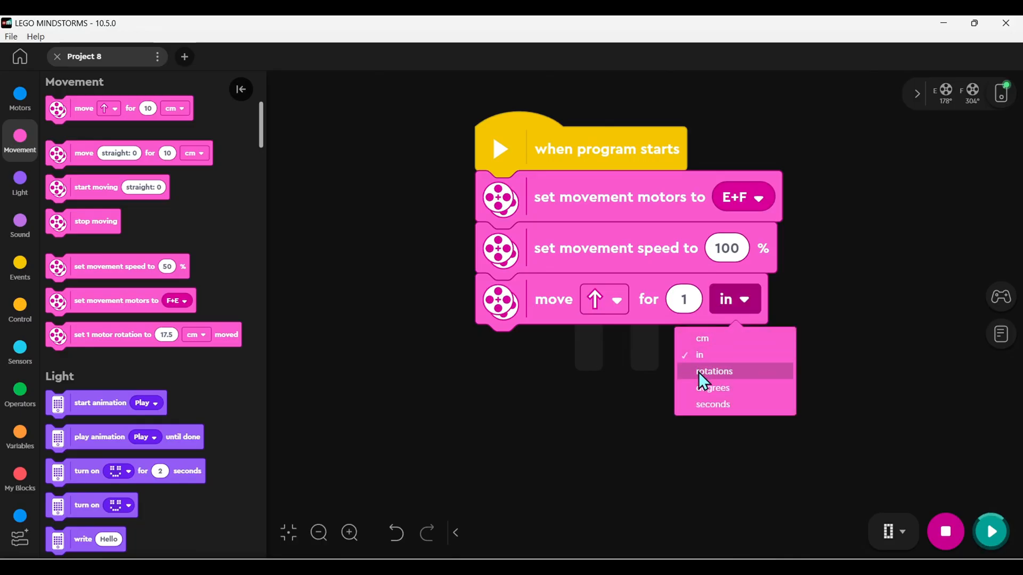
{"action": "left_click", "coordinate": [715, 387]}
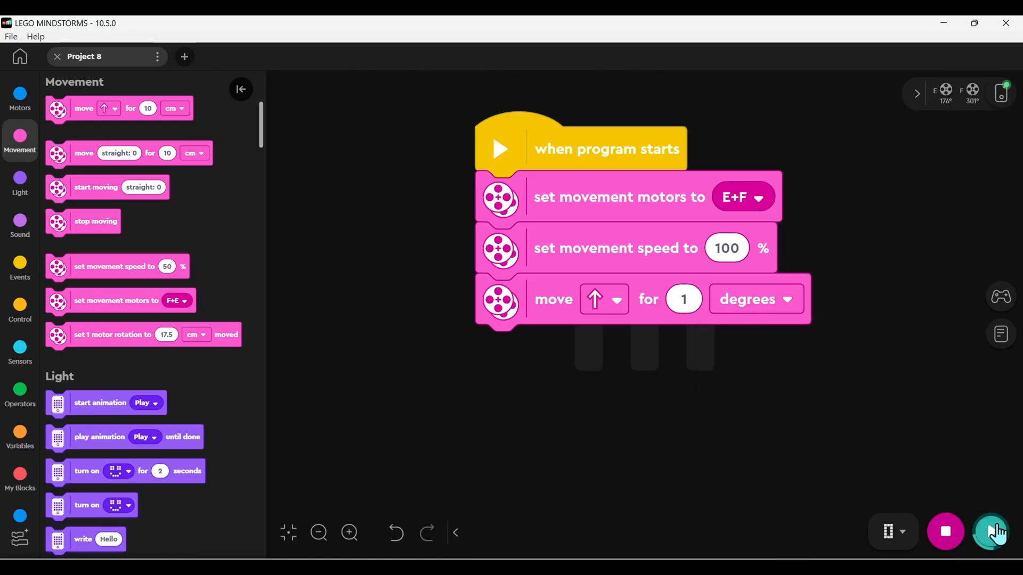
{"action": "left_click", "coordinate": [754, 298]}
{"action": "type", "text": "200"}
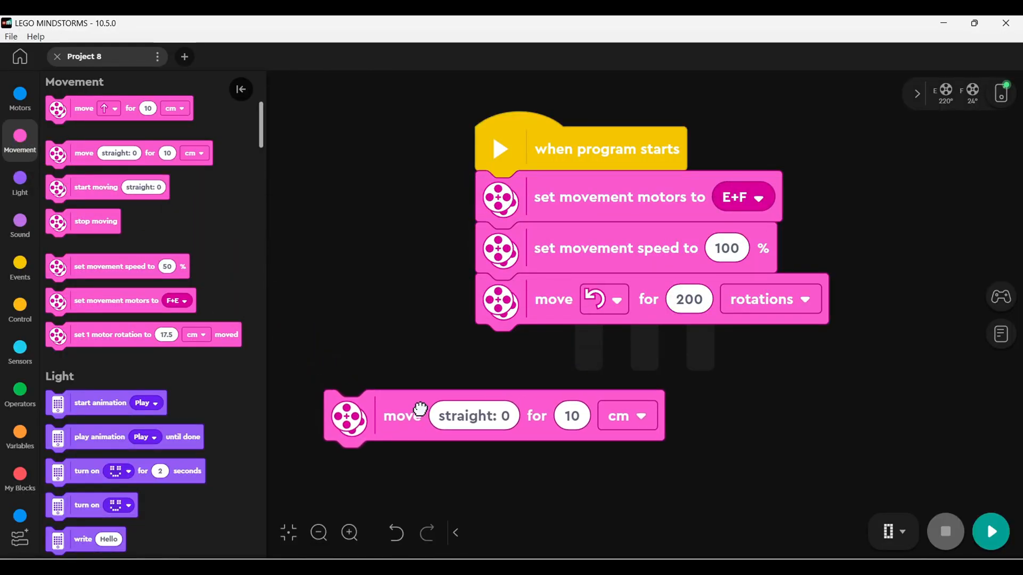
- Set the new move block's steering to left -100 and its unit to rotations
{"action": "left_click", "coordinate": [474, 417]}
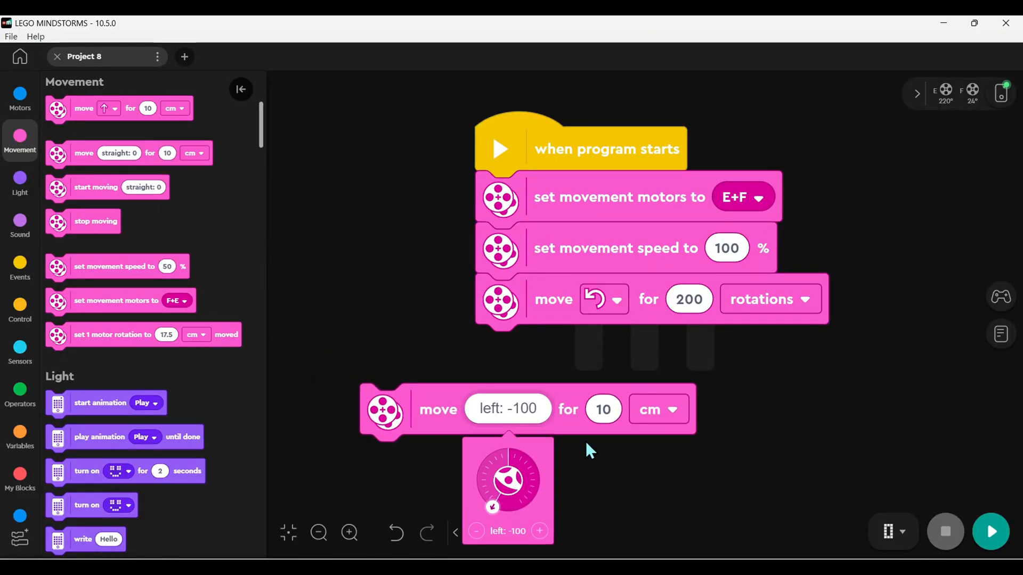
{"action": "left_click", "coordinate": [656, 409]}
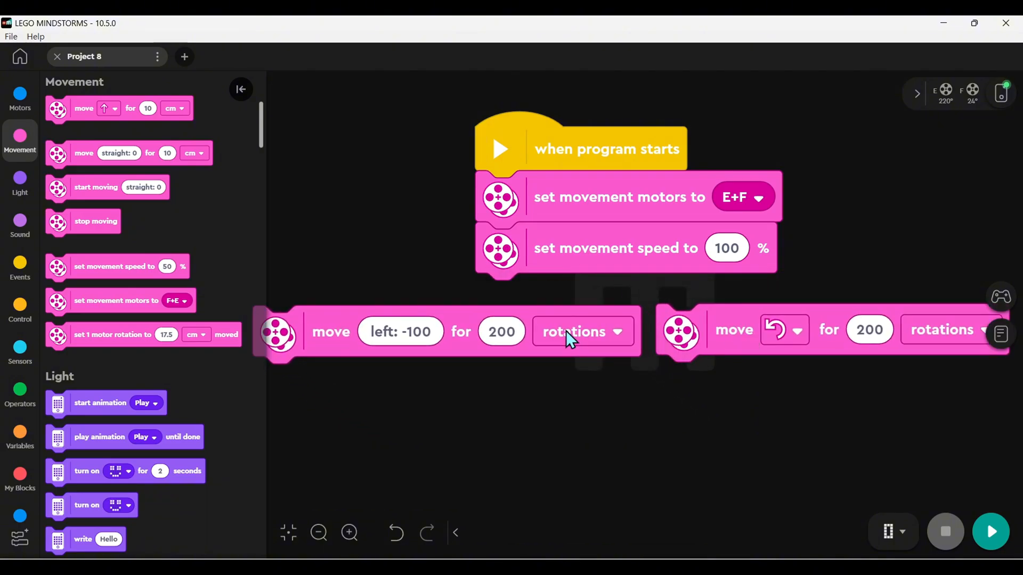
{"action": "left_click", "coordinate": [990, 531]}
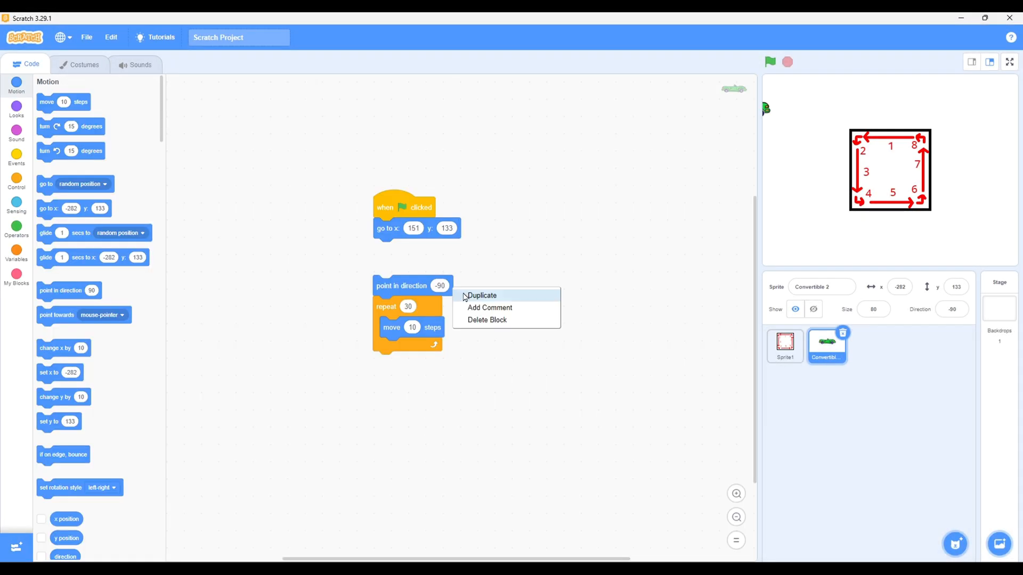
- Duplicate the point-and-repeat blocks, number a step with a comment and run the script
{"action": "left_click", "coordinate": [490, 307]}
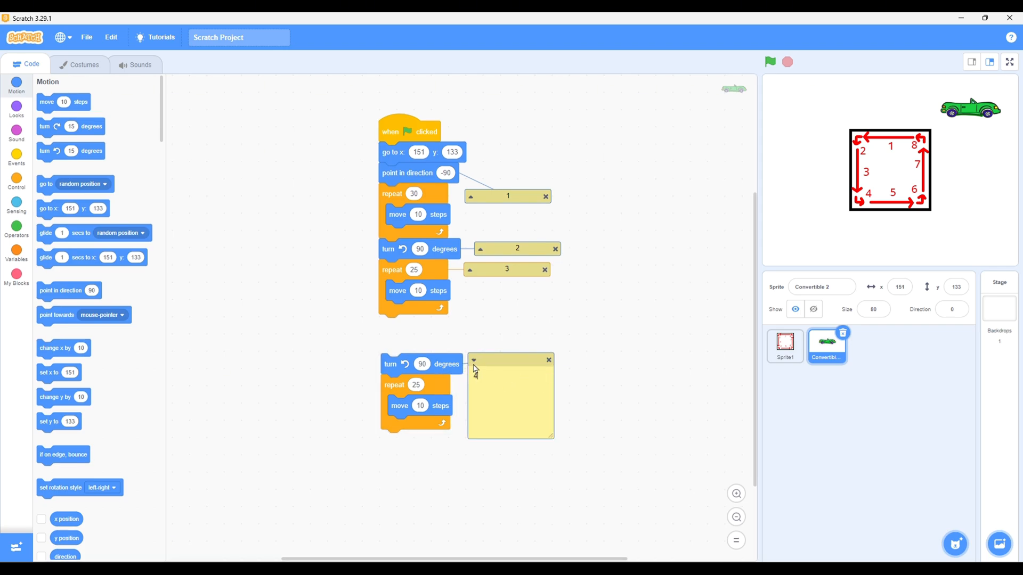
{"action": "left_click", "coordinate": [770, 61]}
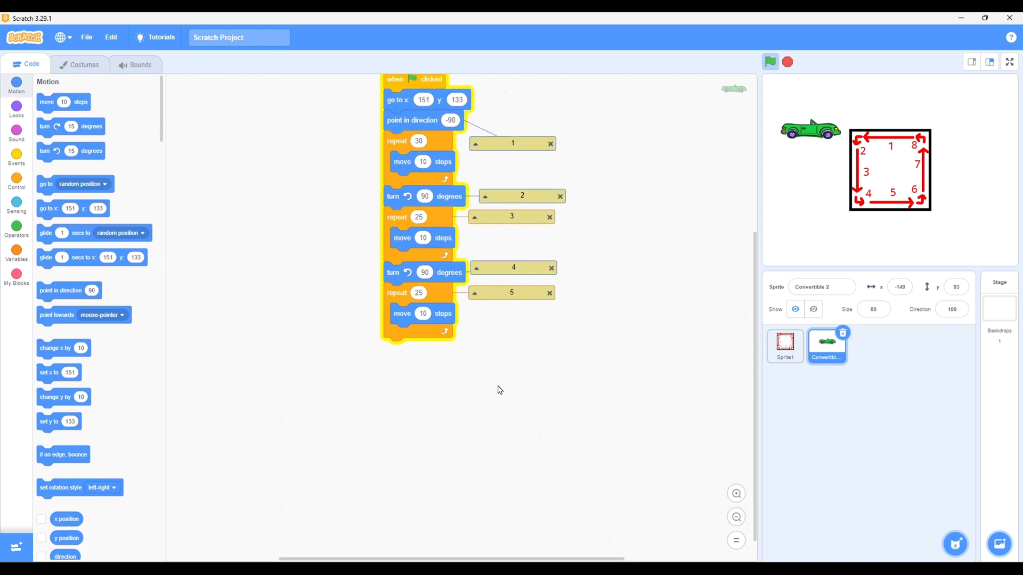
{"action": "left_click", "coordinate": [769, 62]}
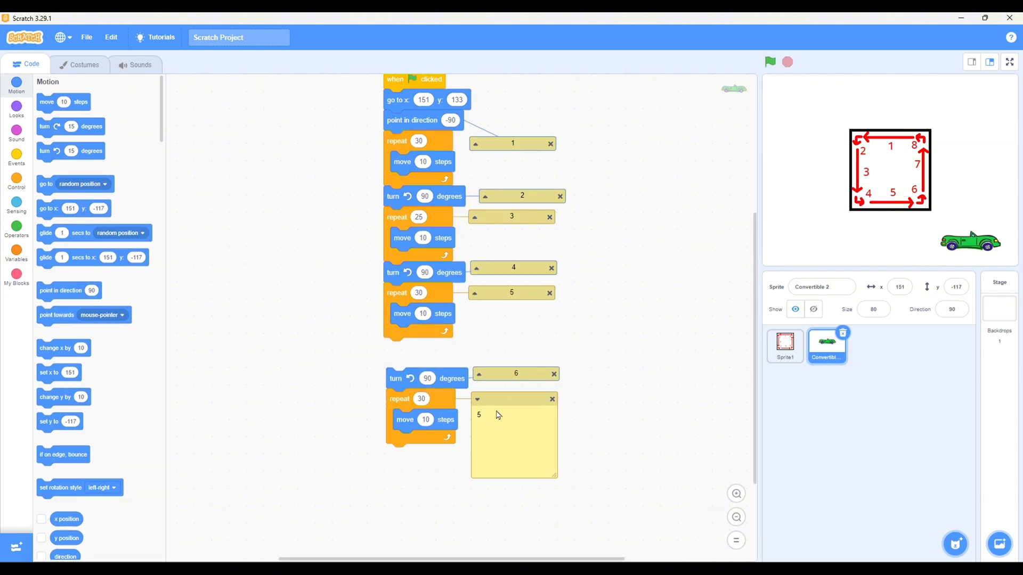
- Run the car's square path again, then detach the later steps from the script
{"action": "right_click", "coordinate": [433, 478]}
{"action": "type", "text": "7"}
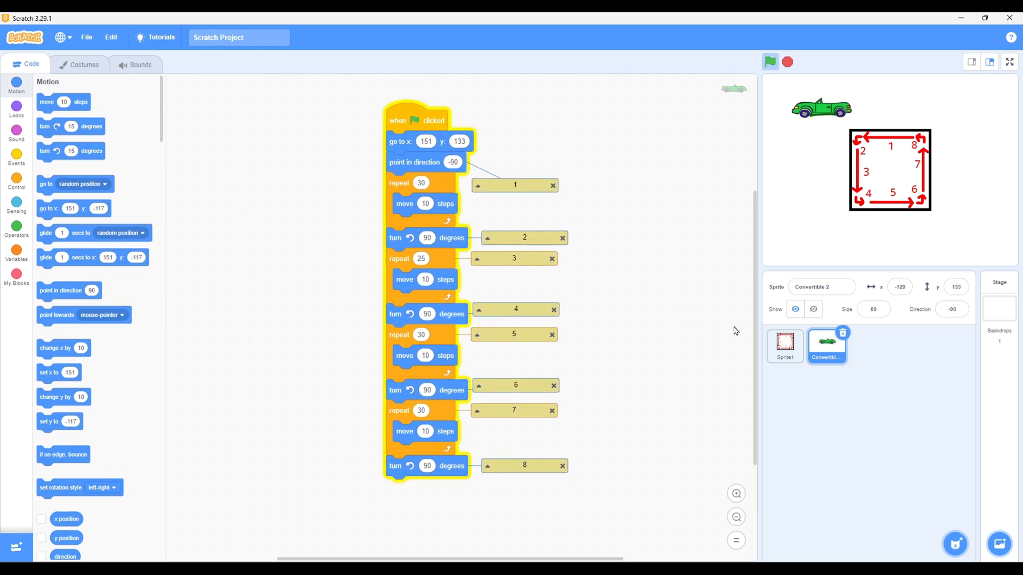
{"action": "left_click", "coordinate": [771, 62]}
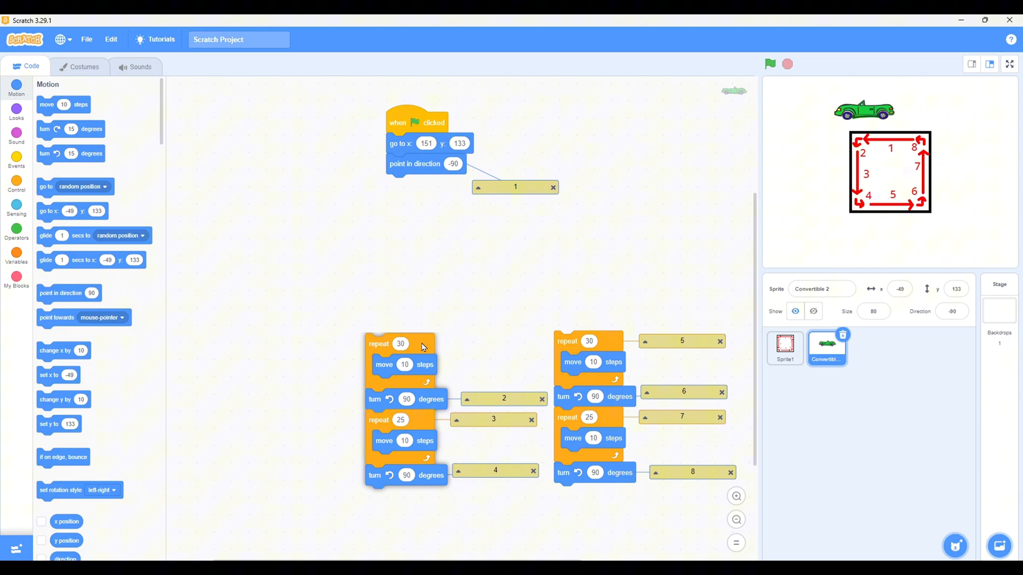
{"action": "left_click", "coordinate": [16, 186]}
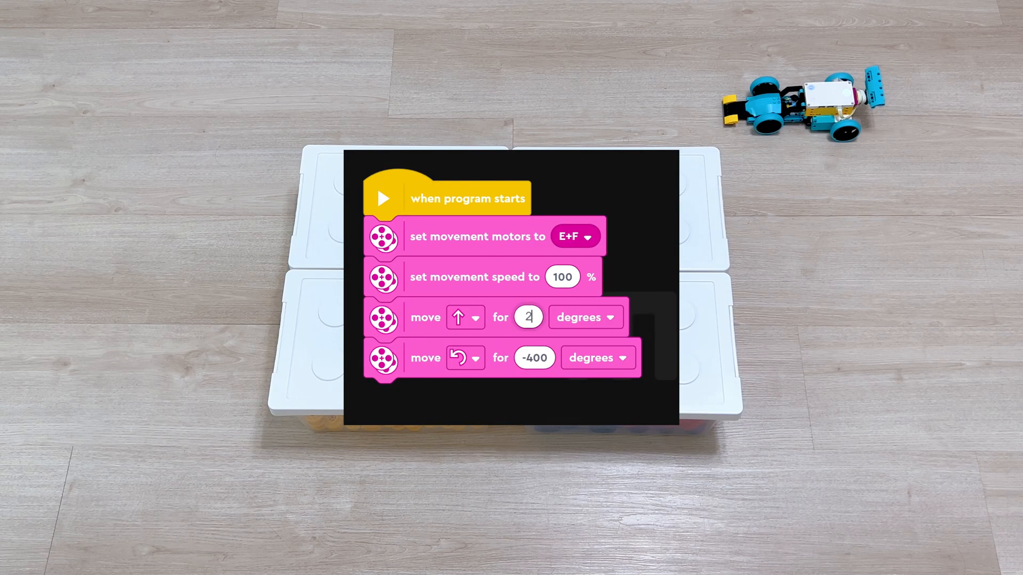
- Enter the move and turn values (500, 0, 180) while building the forward-then-turn route
{"action": "type", "text": "500"}
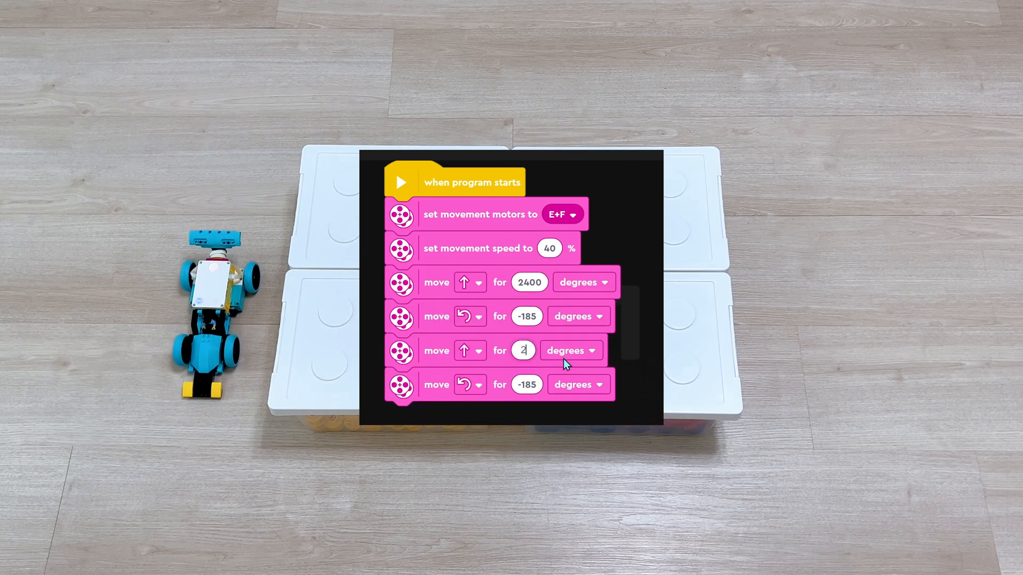
{"action": "type", "text": "000"}
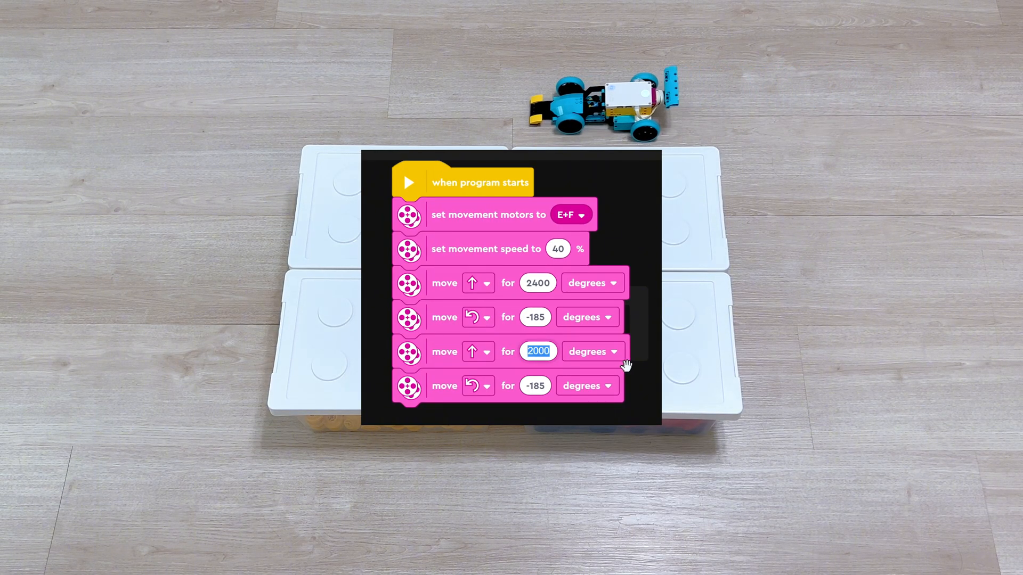
{"action": "type", "text": "180"}
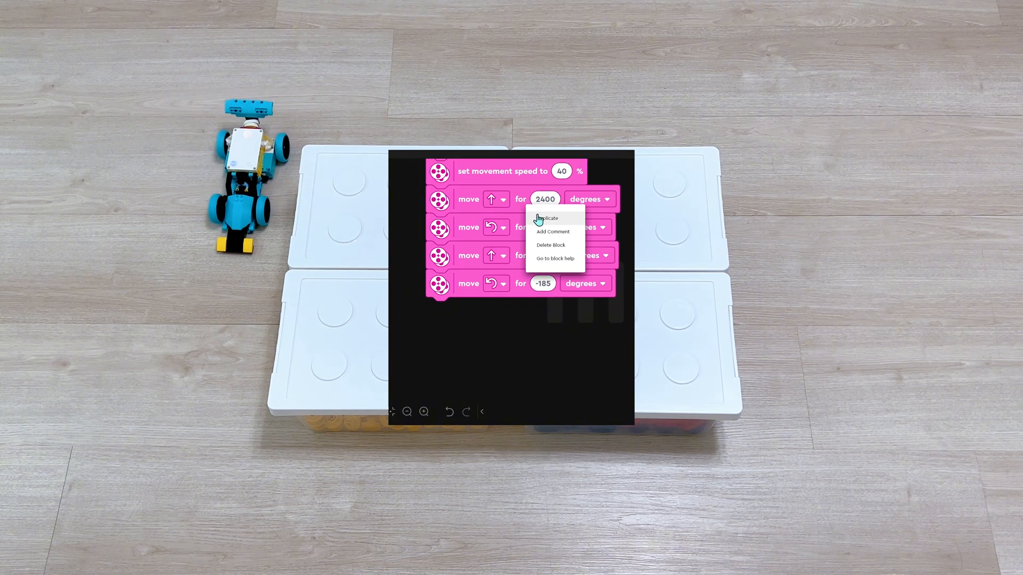
{"action": "left_click", "coordinate": [549, 217]}
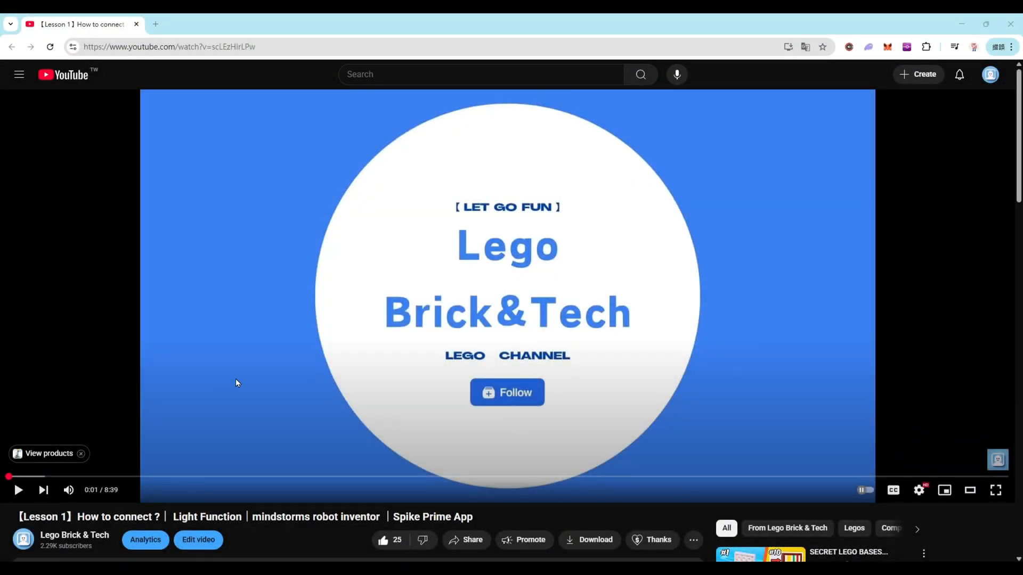
{"action": "scroll", "scroll_direction": "down", "scroll_amount": 3}
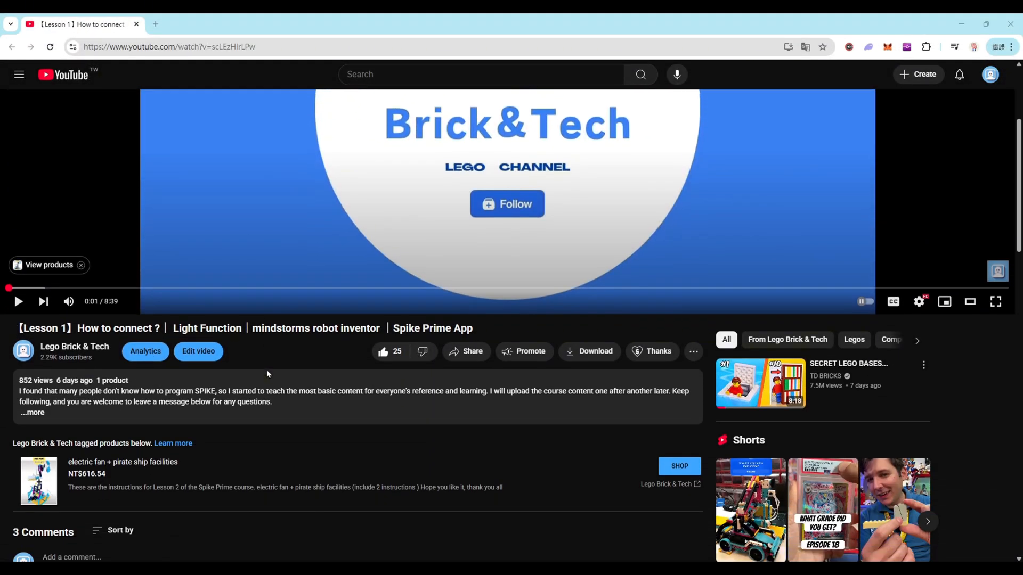
{"action": "scroll", "scroll_direction": "down", "scroll_amount": 3}
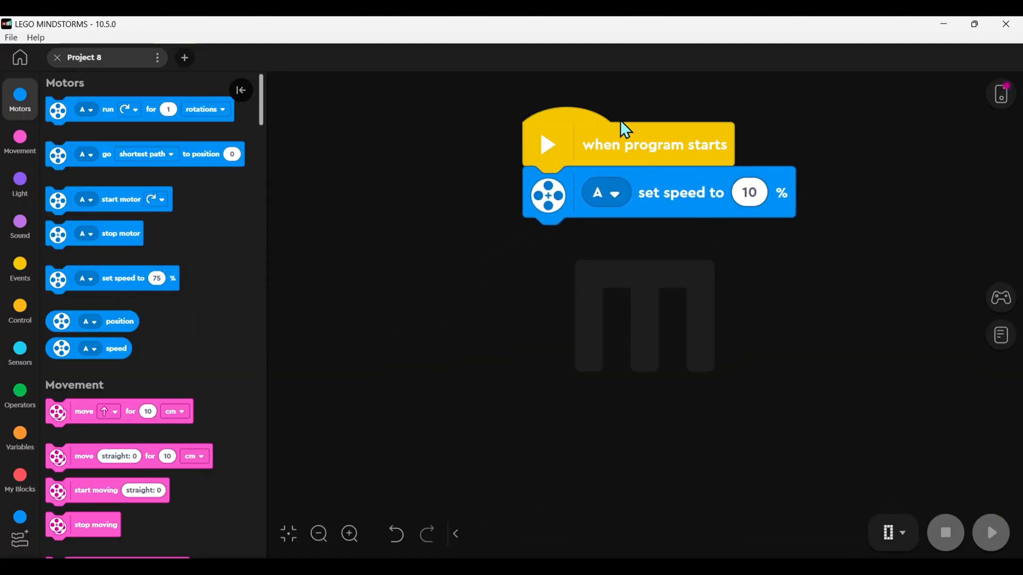
- Pair motor D with C as the movement motors and add another joystick event handler
{"action": "scroll", "scroll_direction": "down", "scroll_amount": 3}
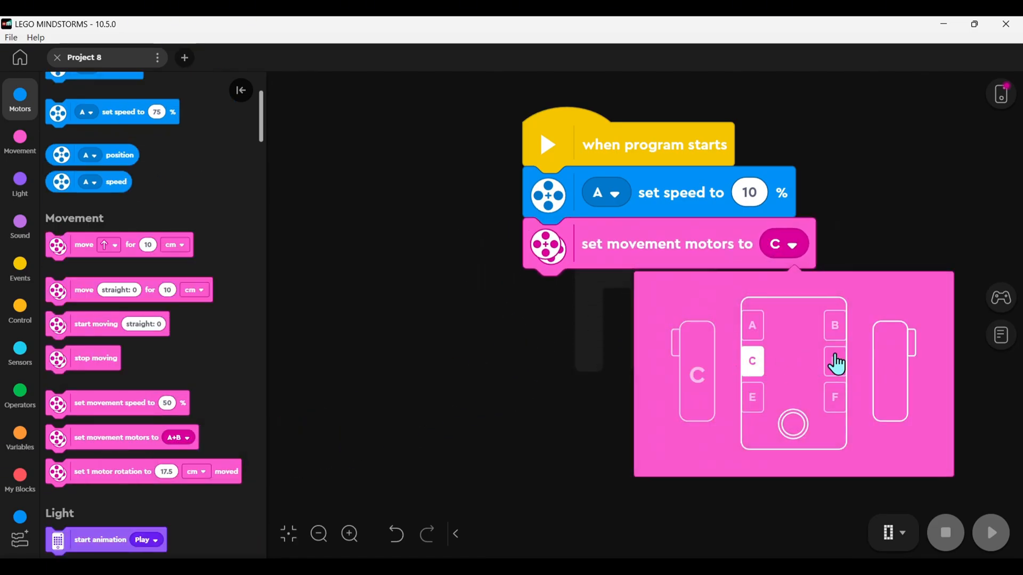
{"action": "left_click", "coordinate": [833, 361]}
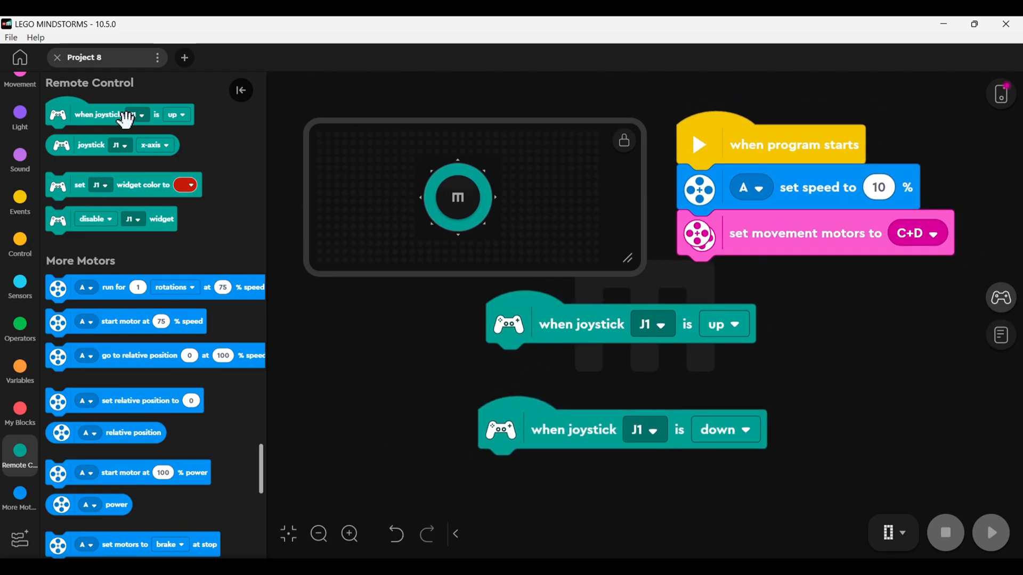
{"action": "left_click", "coordinate": [19, 98]}
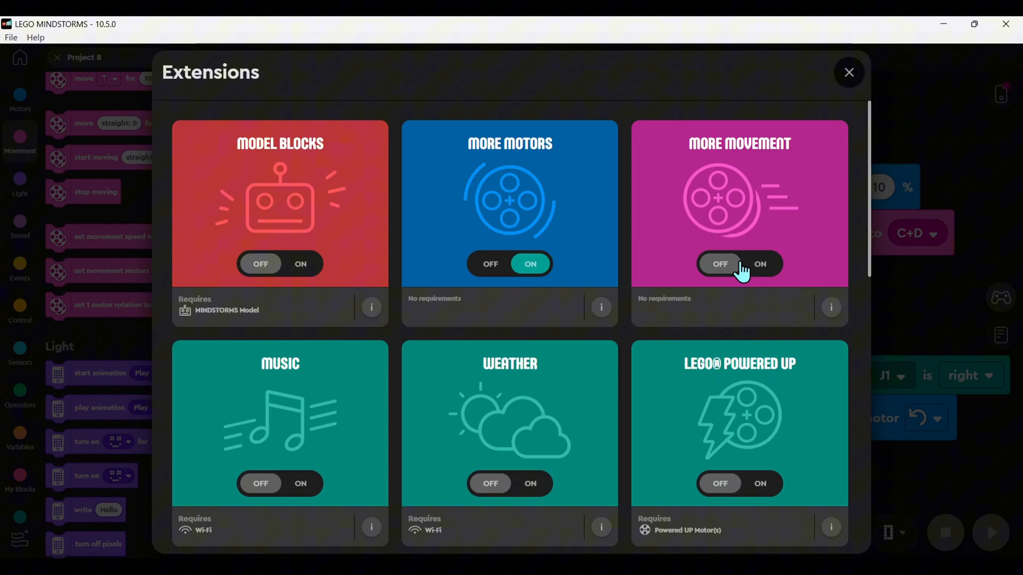
- Enable More Movement and make the new handler trigger when the joystick is released
{"action": "left_click", "coordinate": [759, 264]}
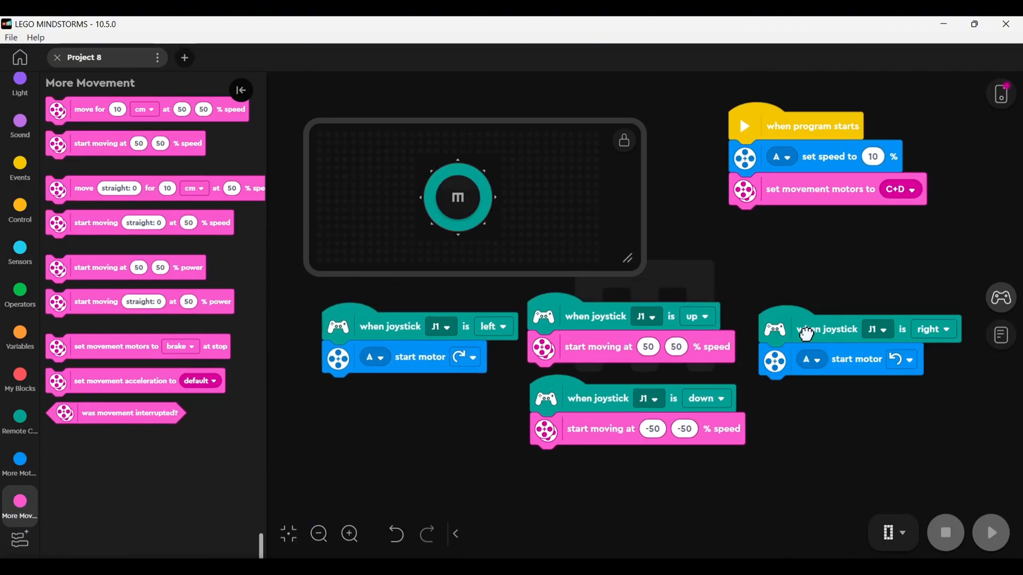
{"action": "left_click", "coordinate": [473, 435]}
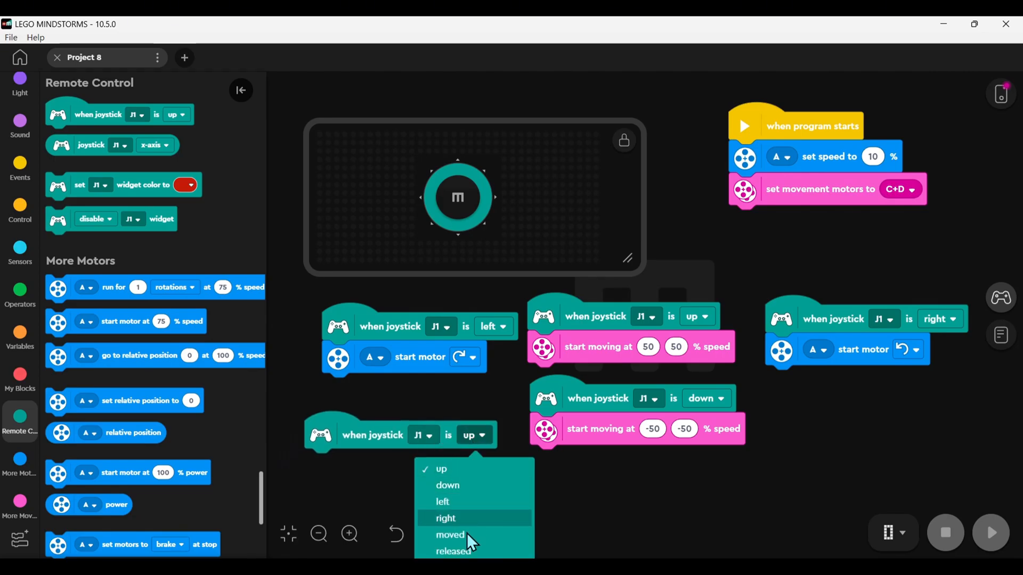
{"action": "left_click", "coordinate": [453, 551]}
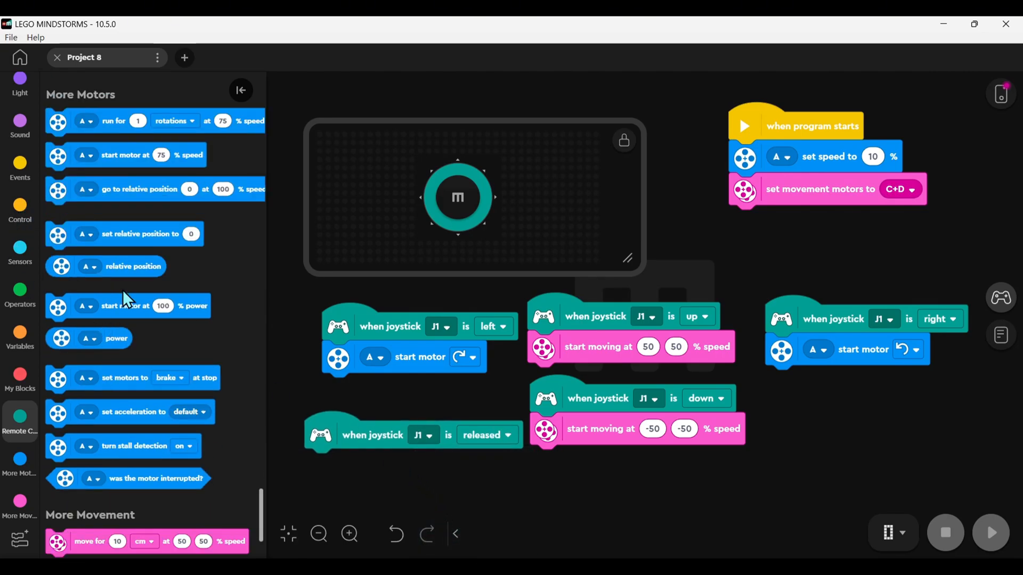
- Have the release handler stop movement and motor A, then run the program on the hub
{"action": "left_click", "coordinate": [19, 144]}
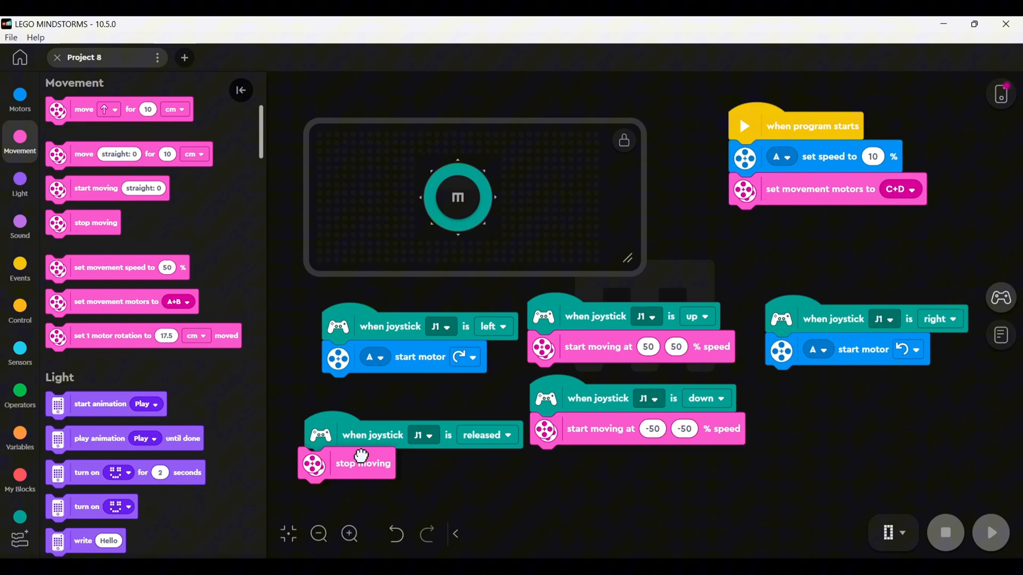
{"action": "left_click", "coordinate": [19, 98]}
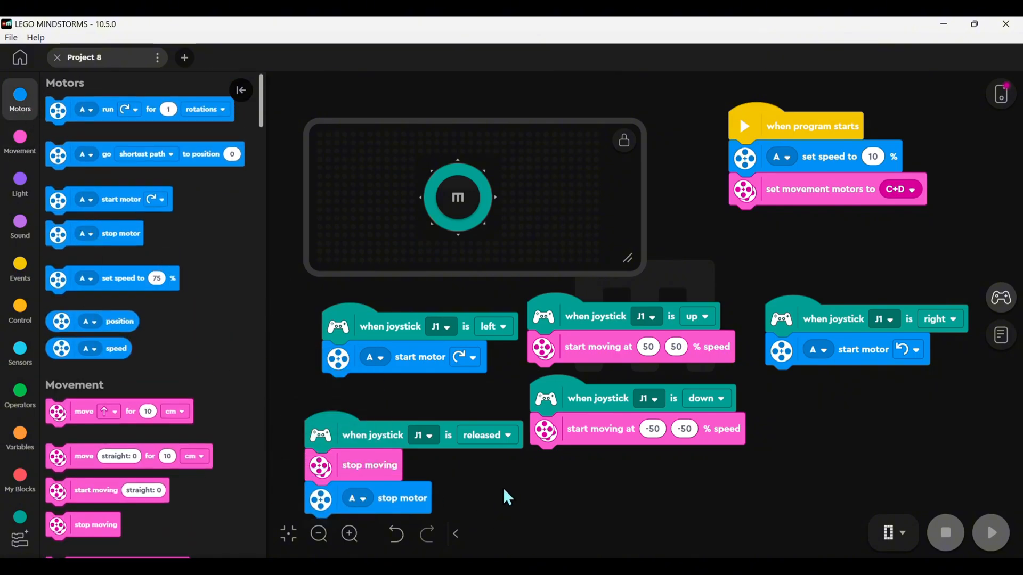
{"action": "left_click", "coordinate": [991, 533]}
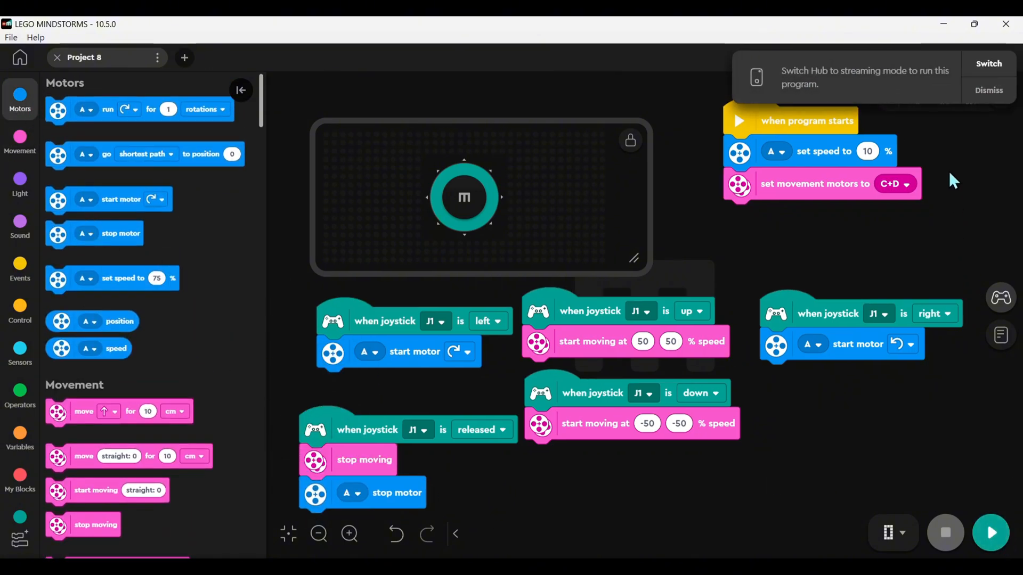